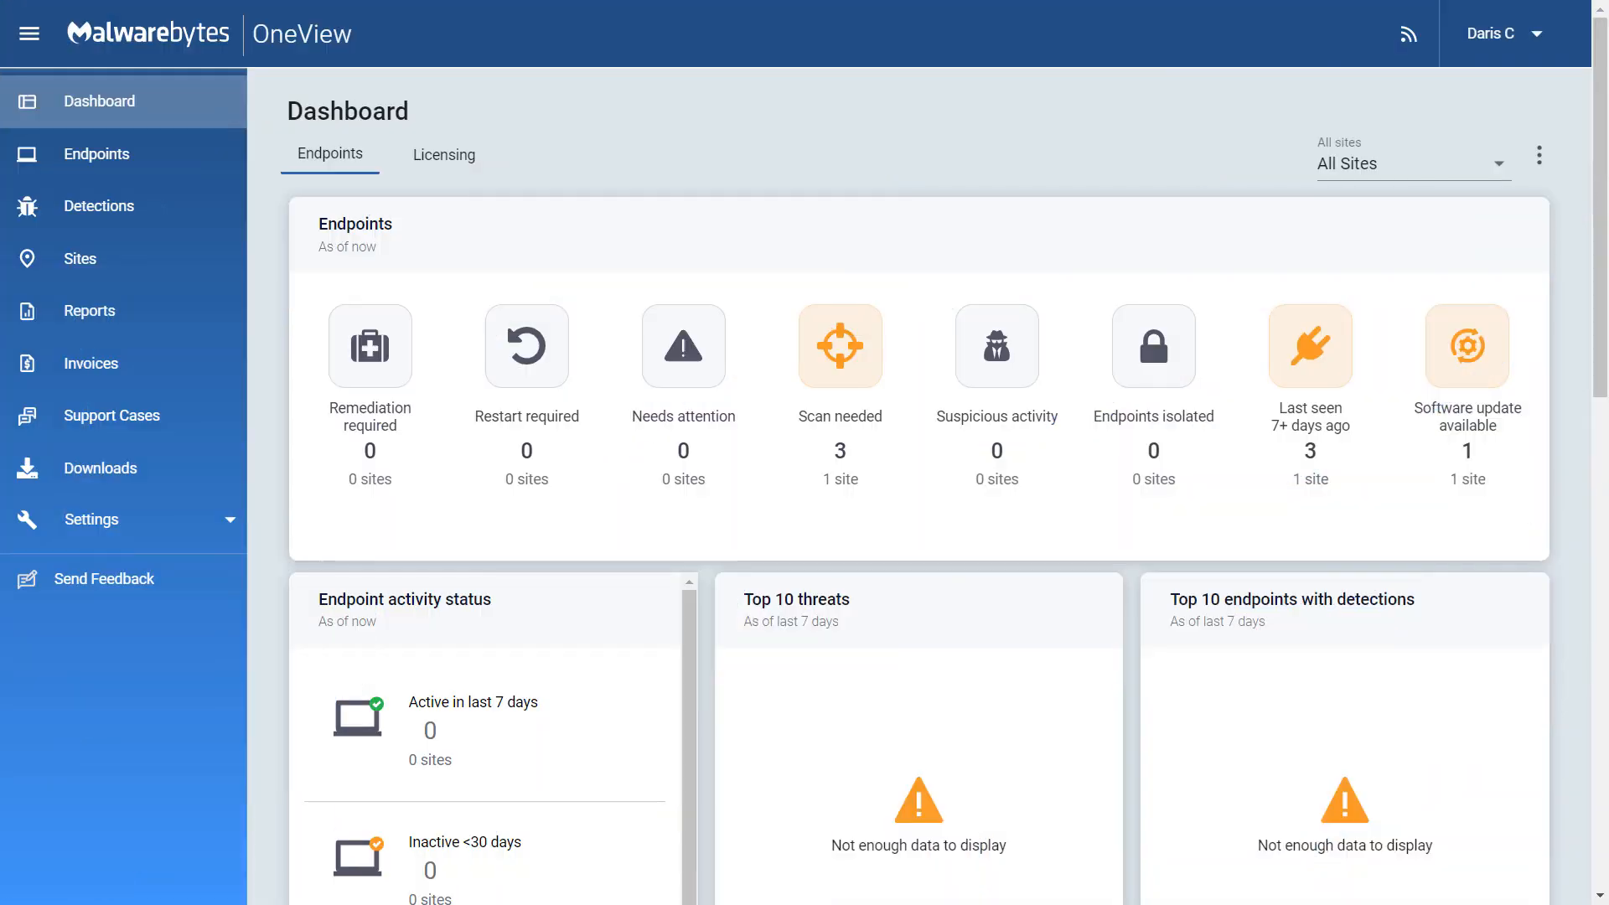
# From Settings, go to Policies and start a new blank policy form
pyautogui.click(95, 622)
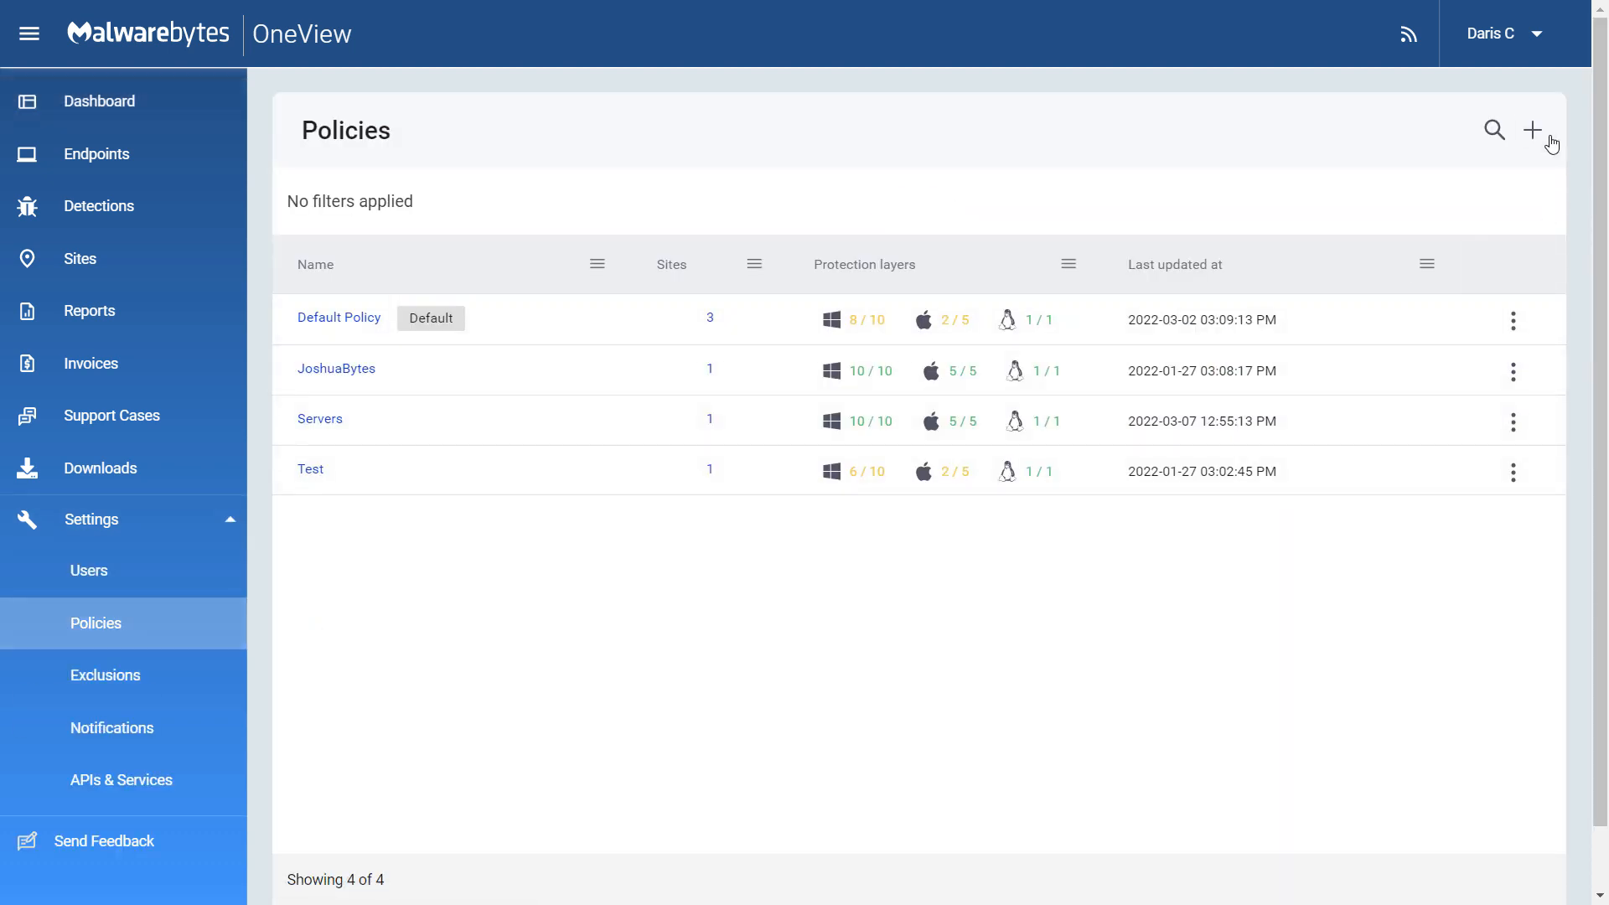
pyautogui.click(1532, 130)
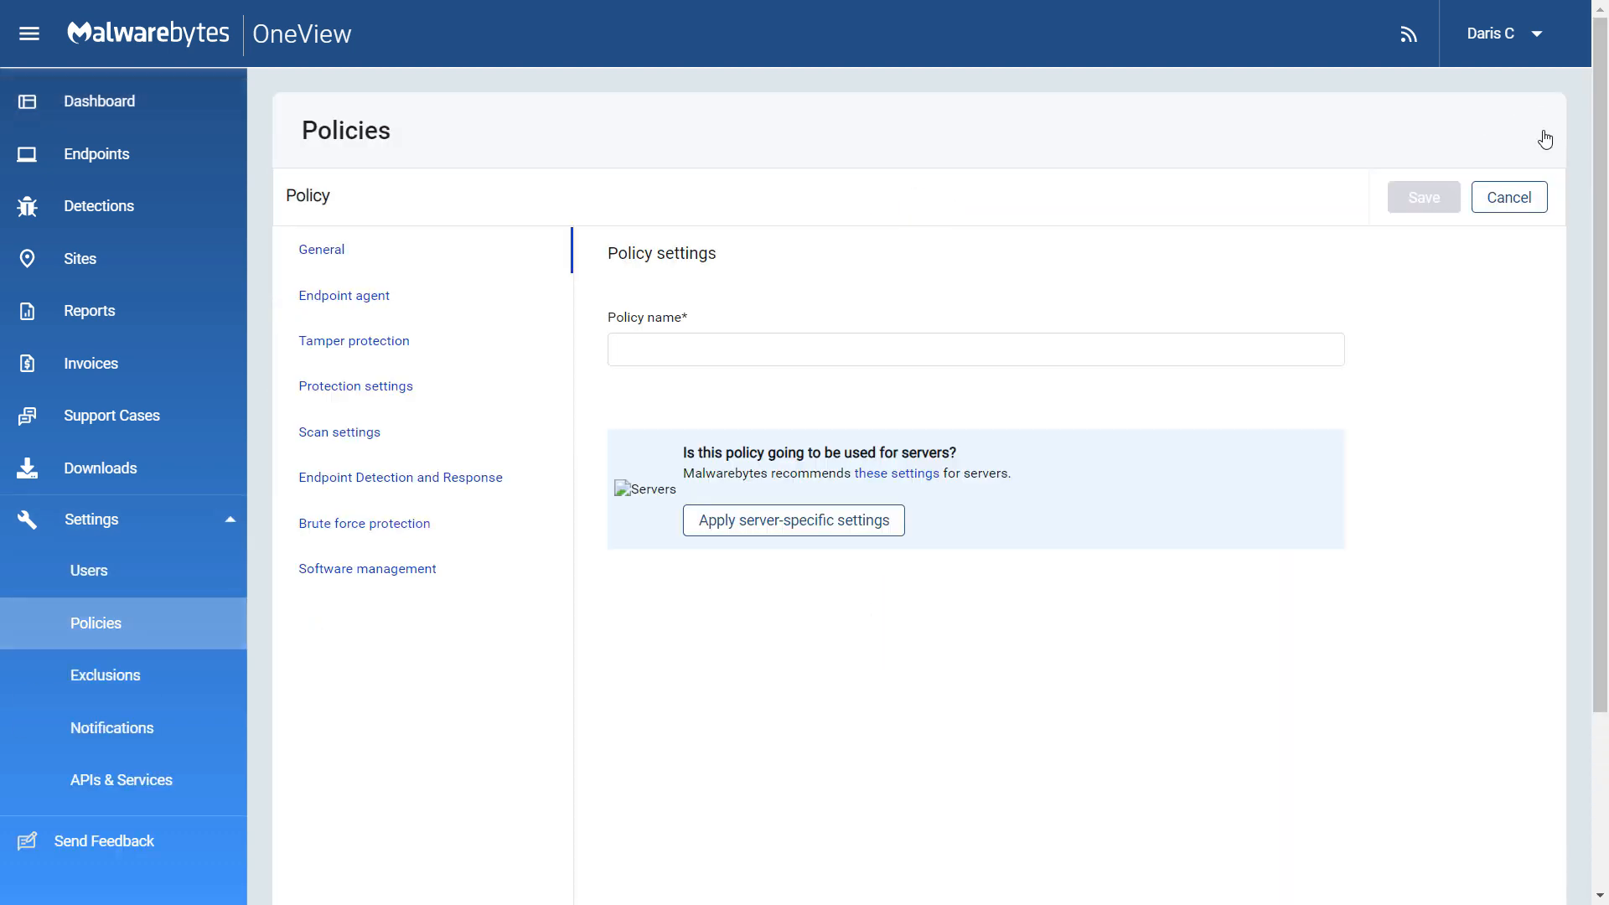
pyautogui.write('Policy Overview')
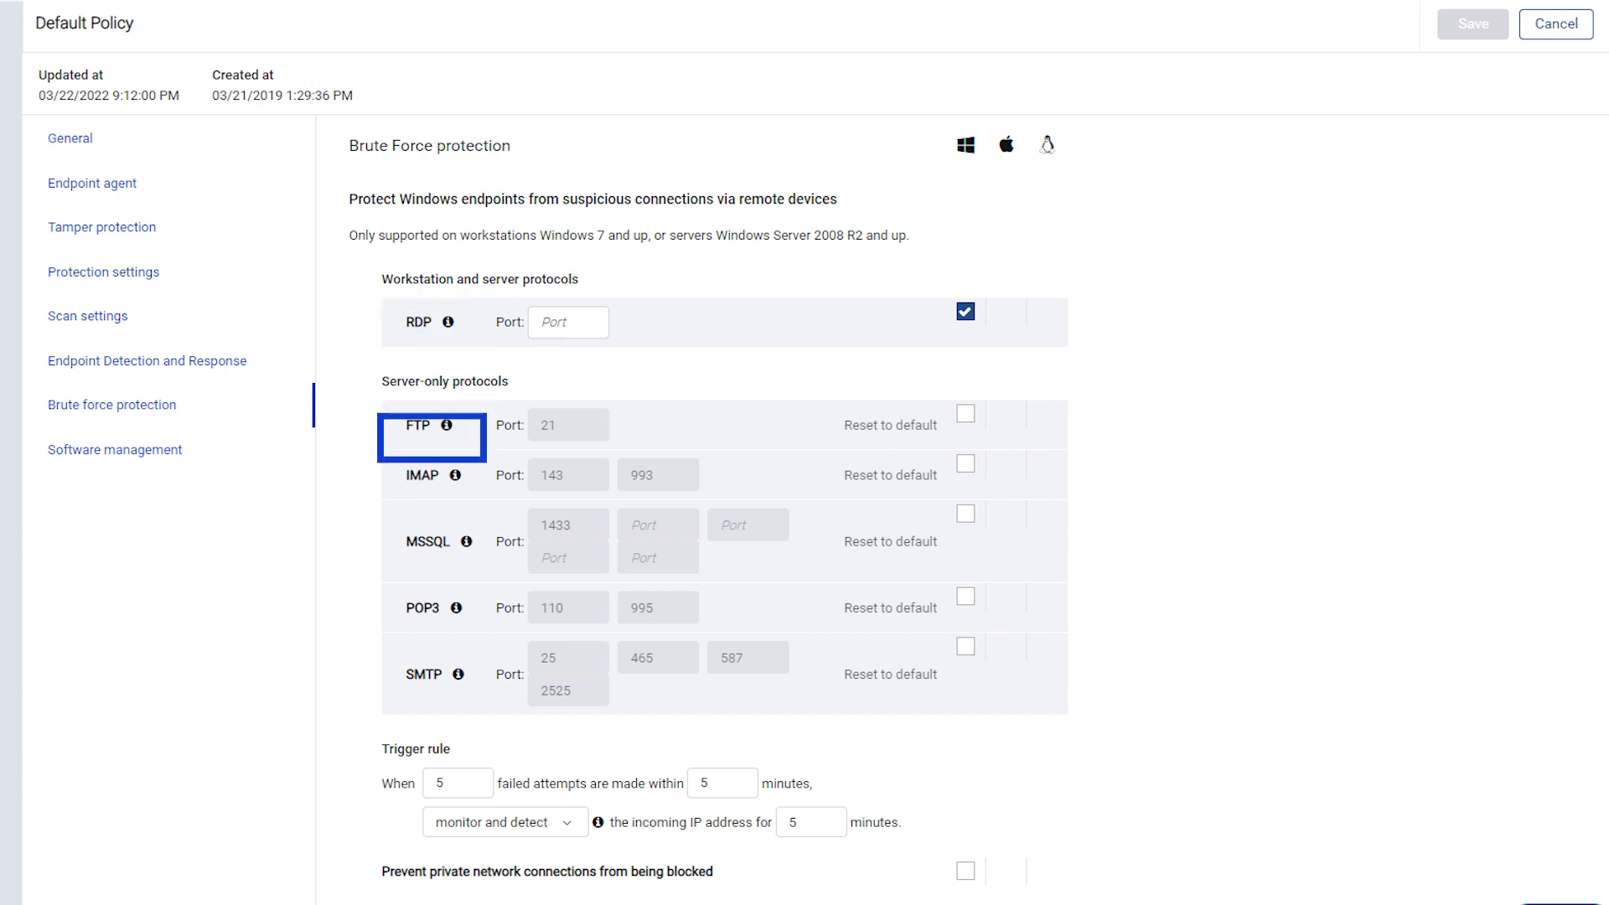
pyautogui.click(430, 475)
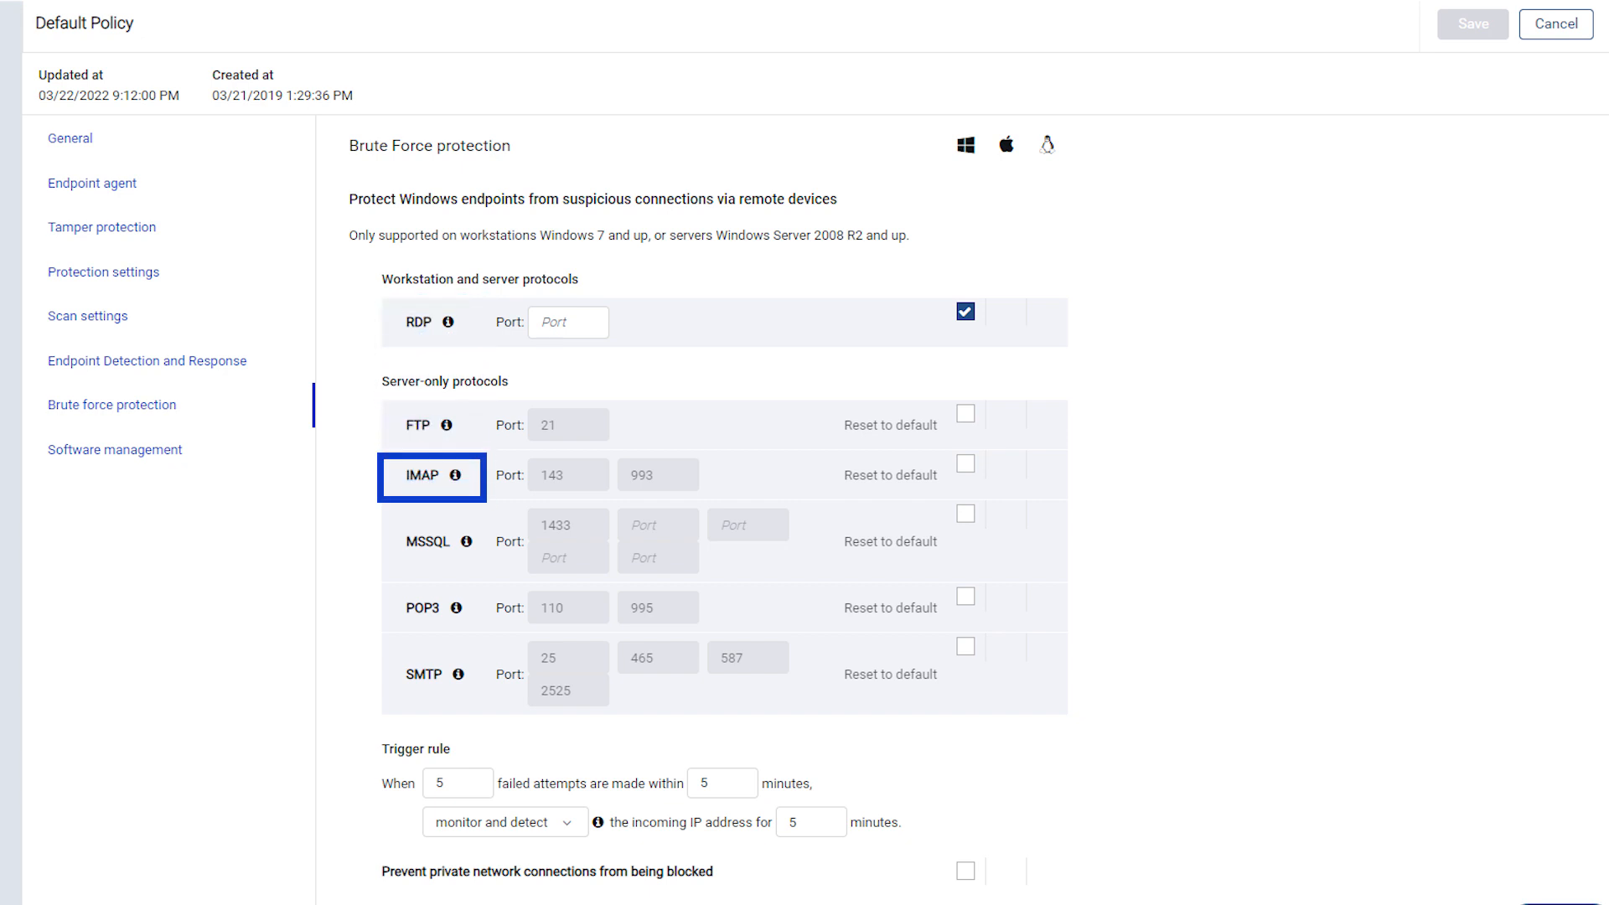